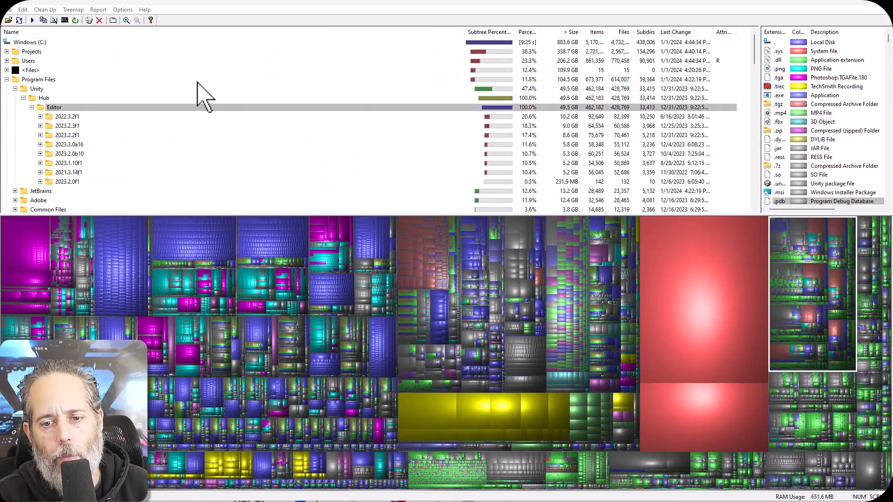
pyautogui.moveTo(797, 319)
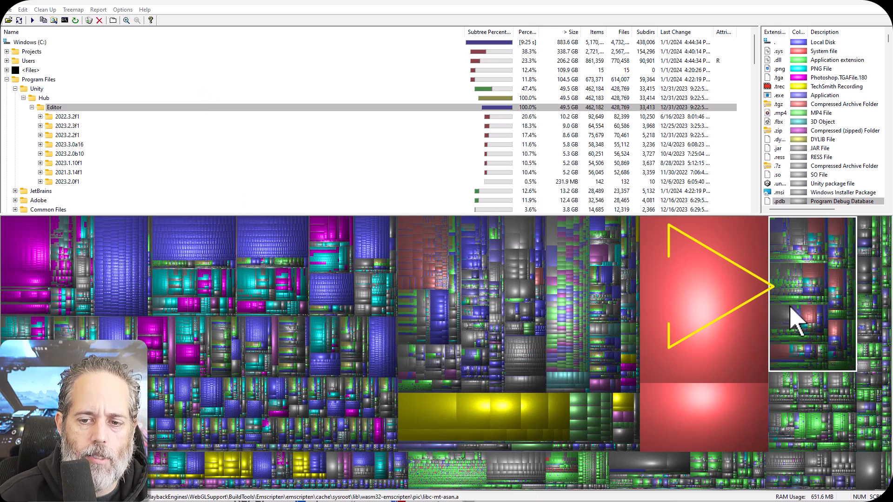
# Highlight the 2023.2.2f1, 2023.2.0b10 and 2023.2.0f1 editor folders to compare their treemap footprints
pyautogui.click(66, 135)
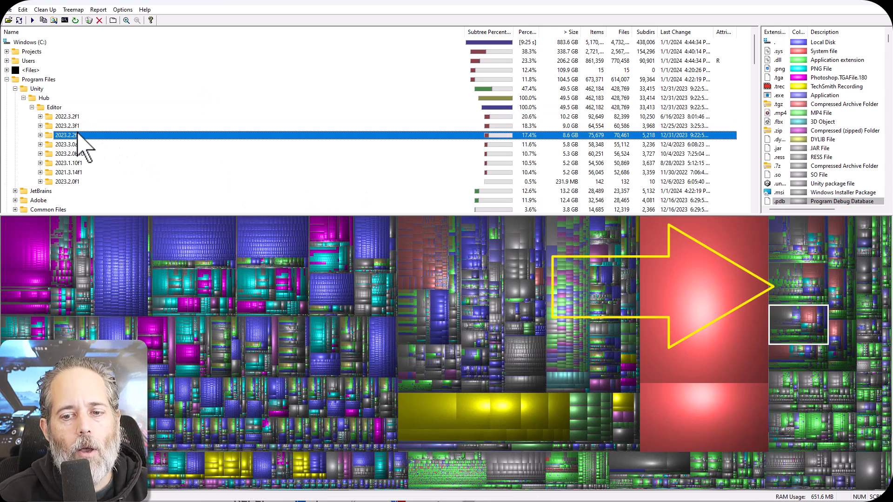
pyautogui.click(68, 153)
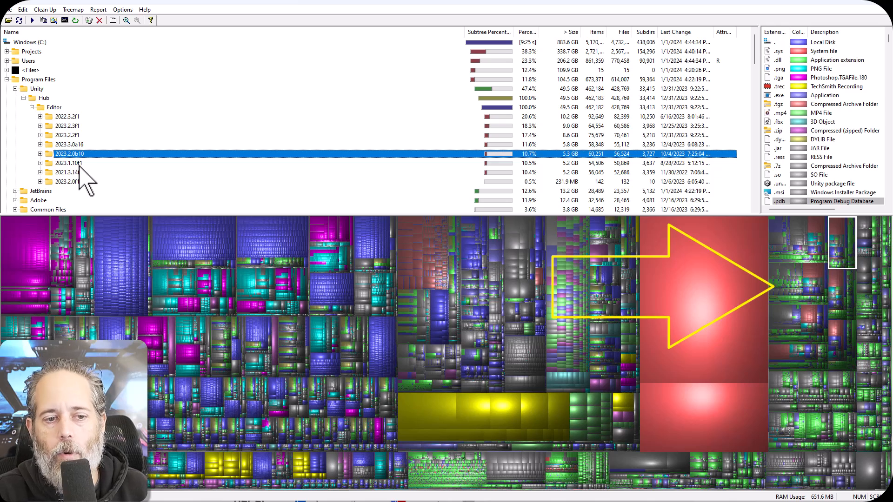
pyautogui.click(67, 182)
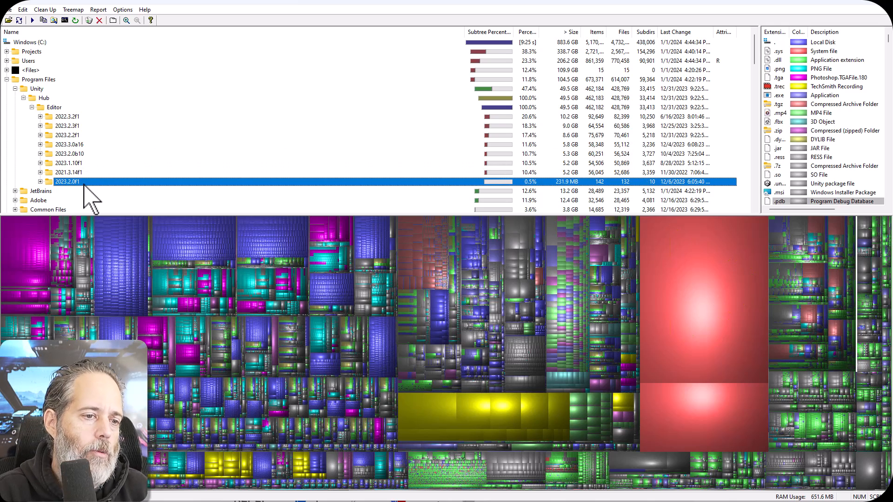
pyautogui.moveTo(97, 162)
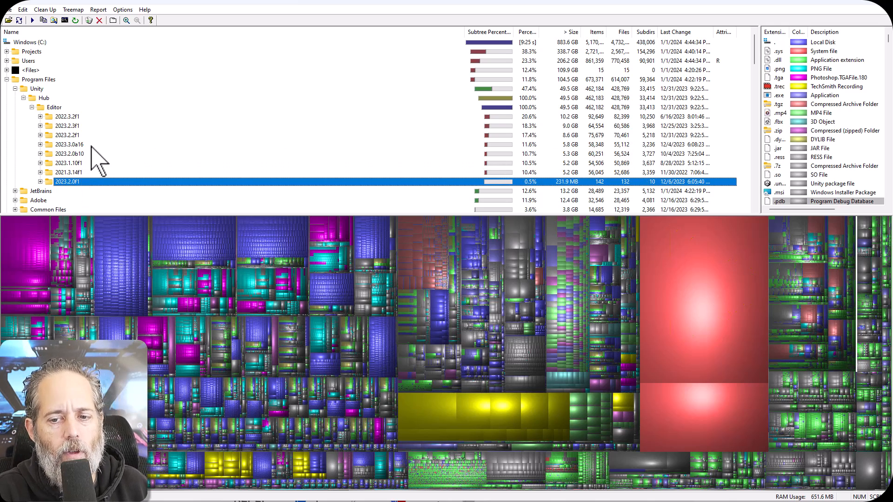
pyautogui.moveTo(91, 128)
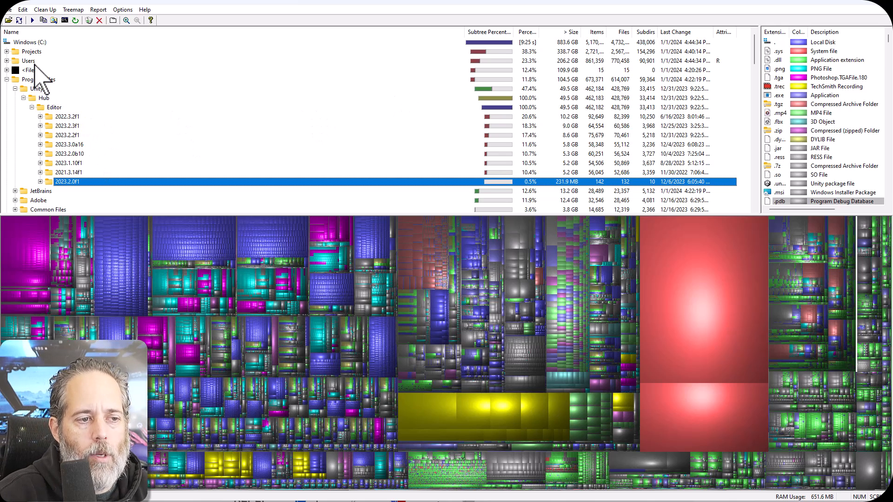
# Expand Users, then AppData and its Local folder in the directory tree
pyautogui.click(7, 61)
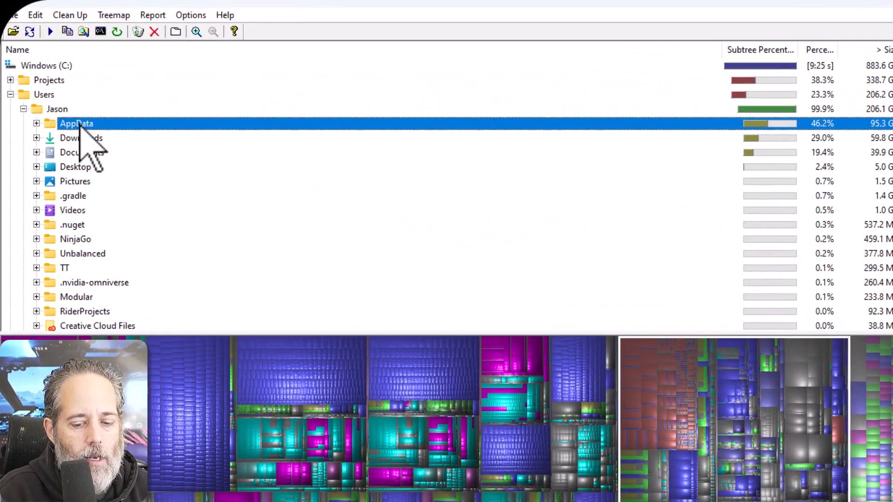
pyautogui.click(37, 123)
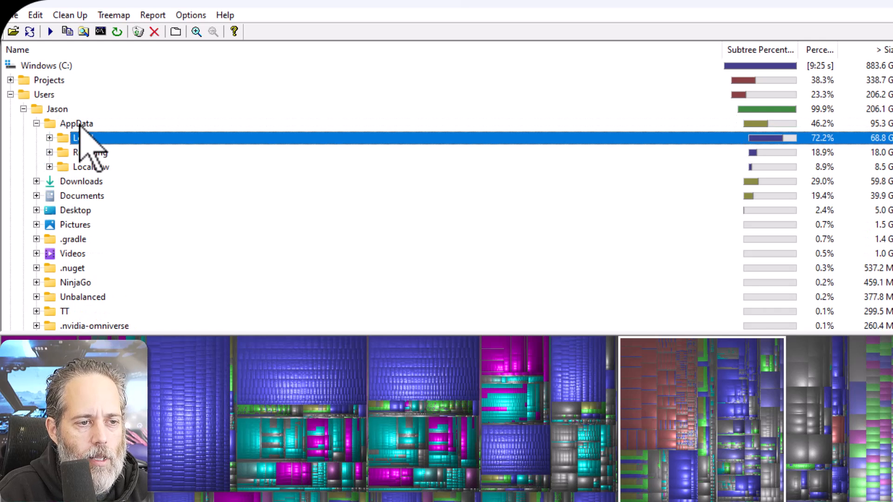
pyautogui.click(49, 138)
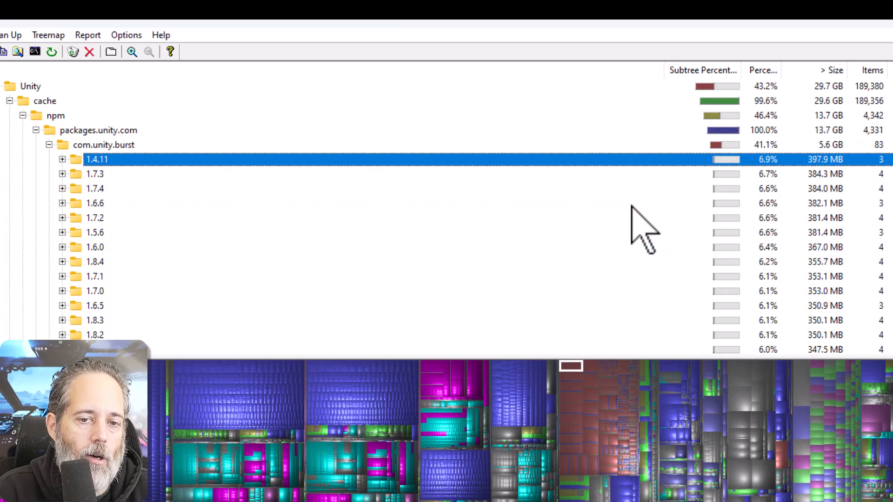
# Select the 29.6 GB cache folder under Local\Unity to highlight it in the treemap
pyautogui.scroll(-3)
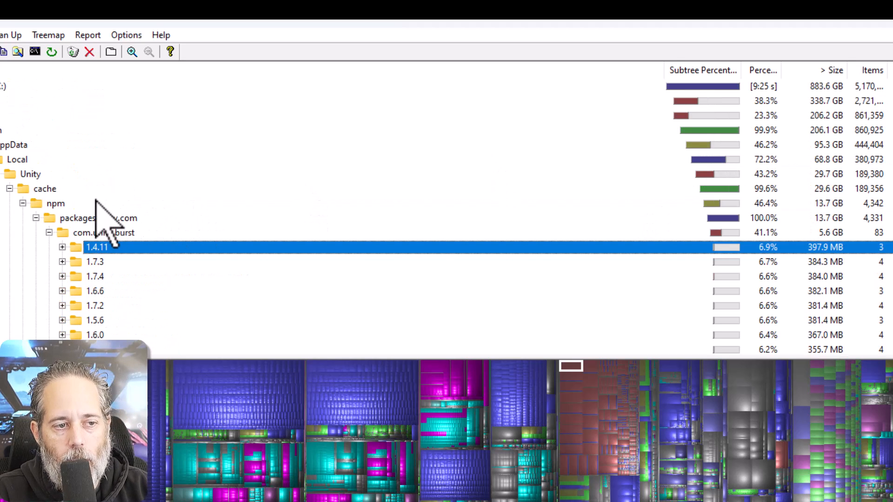
pyautogui.click(44, 189)
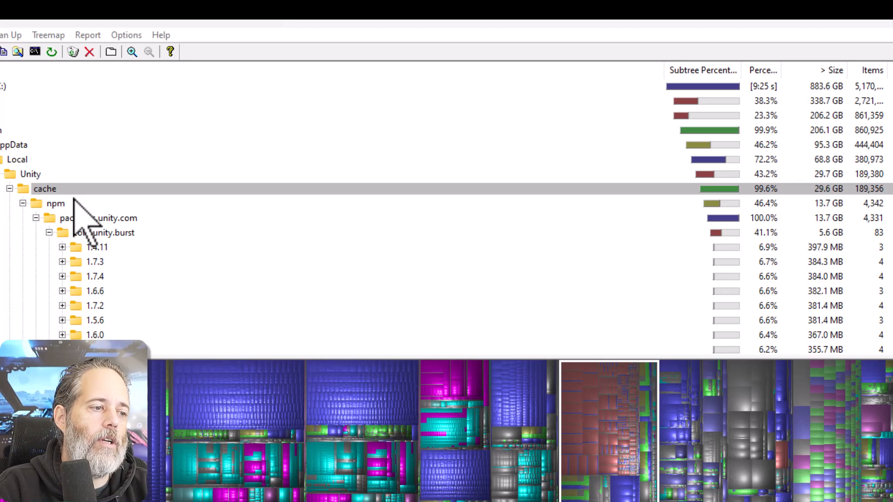
pyautogui.moveTo(83, 231)
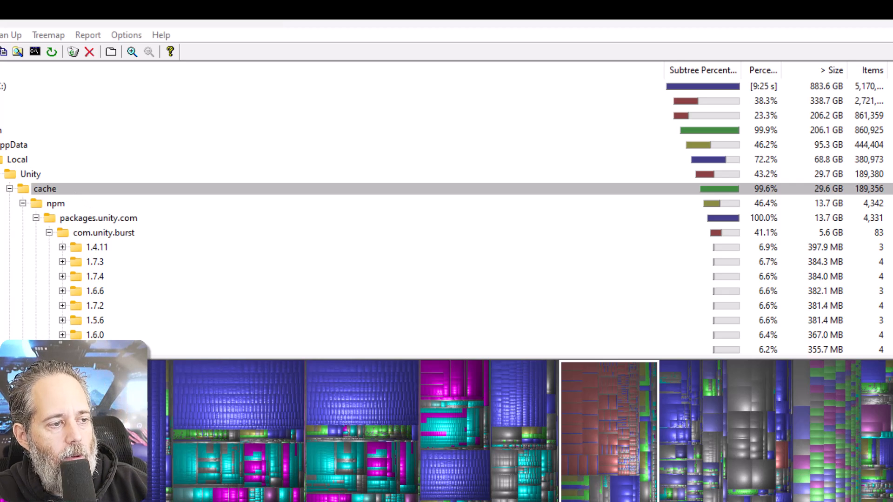
pyautogui.click(89, 51)
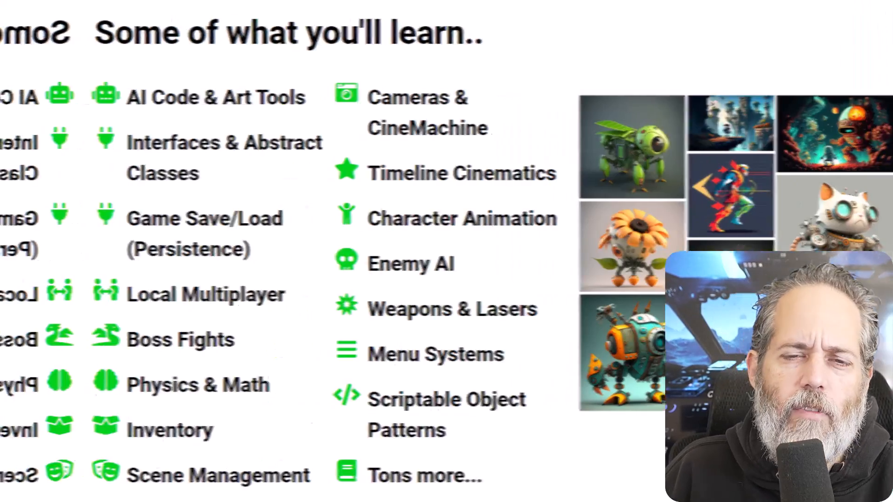
# Scroll the Game.Courses page down to the topic list and multiplayer programming section
pyautogui.scroll(-3)
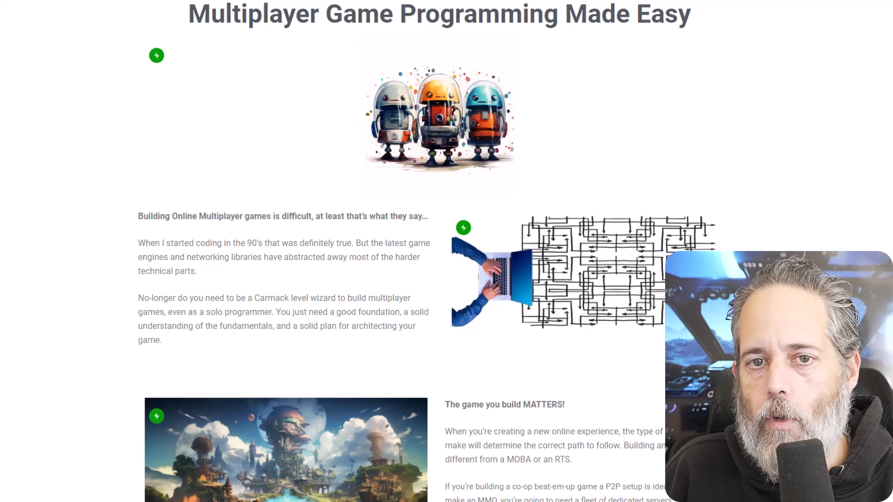